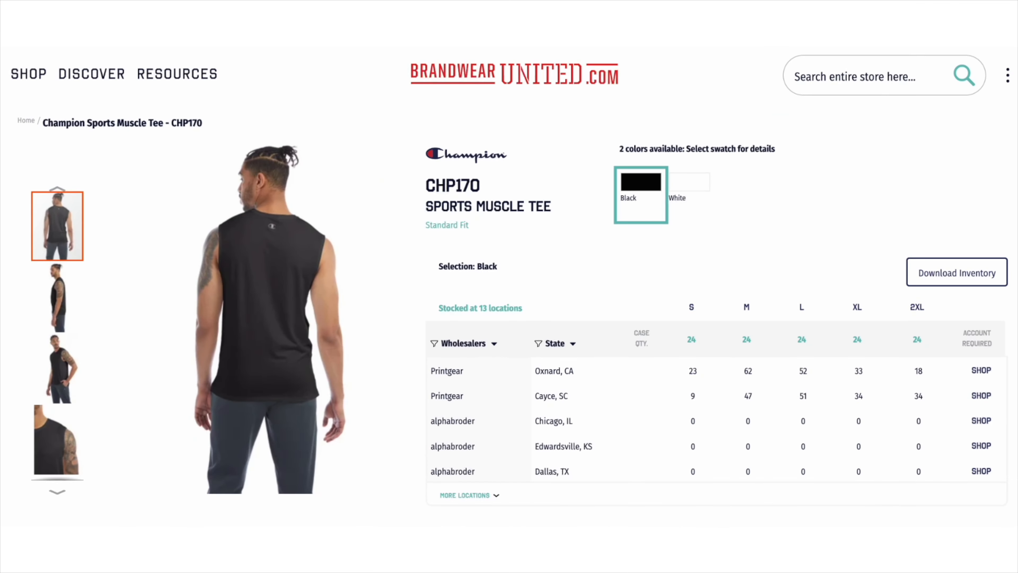
pyautogui.moveTo(534, 509)
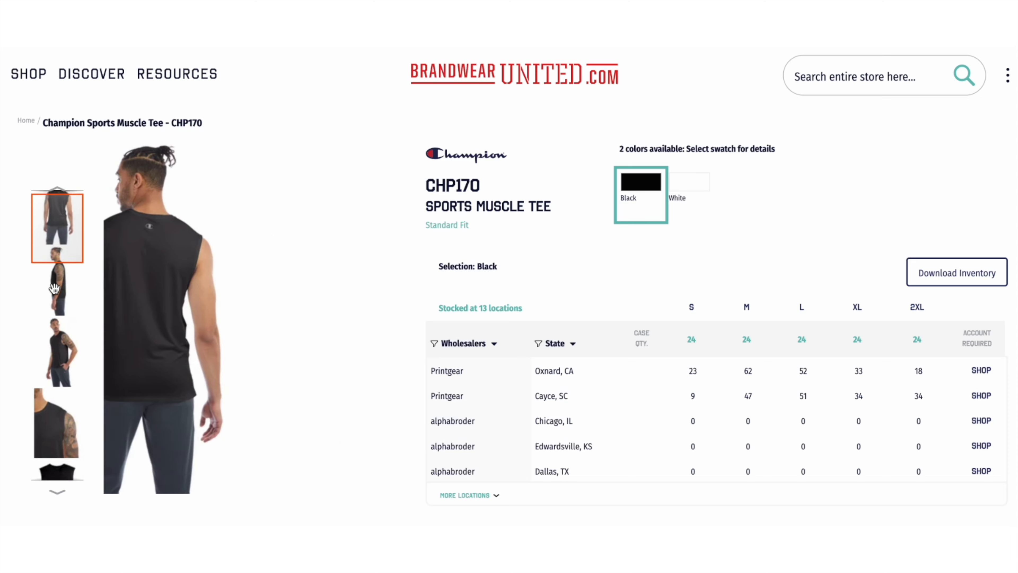
# - Browse the black tee photos, switch the CHP170 to the White swatch and view its side-profile photo
pyautogui.click(57, 292)
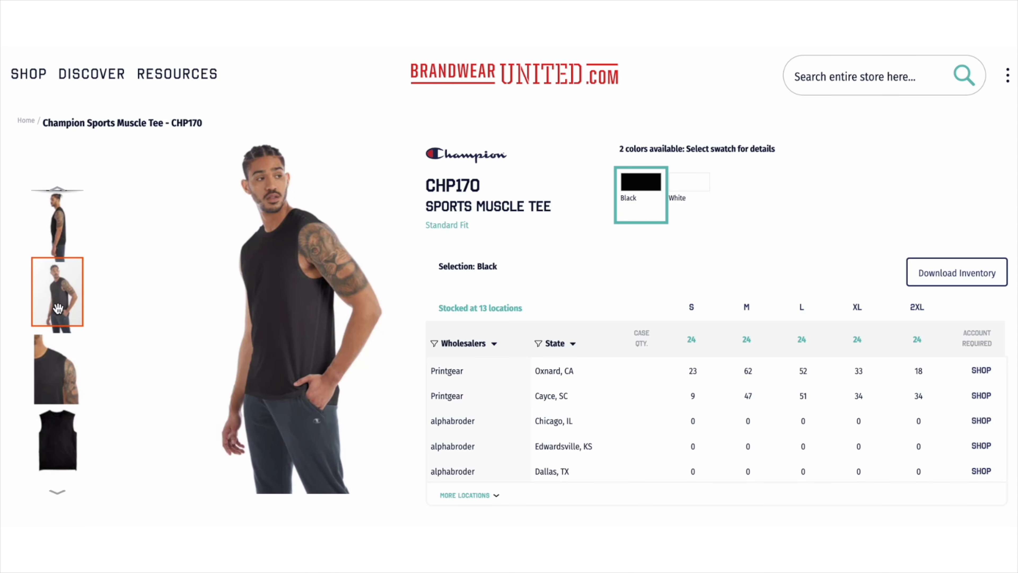
pyautogui.click(57, 367)
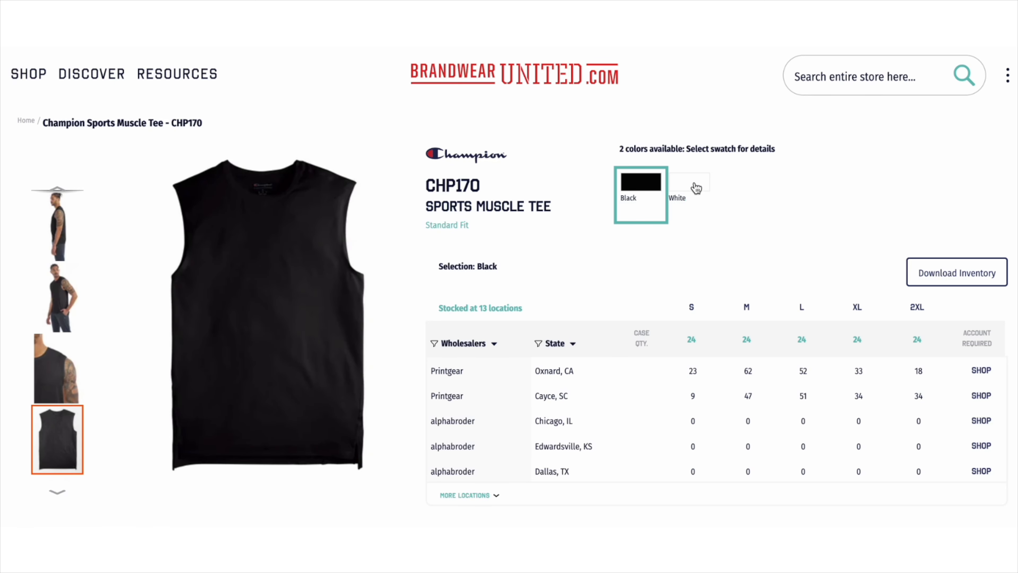
pyautogui.click(690, 181)
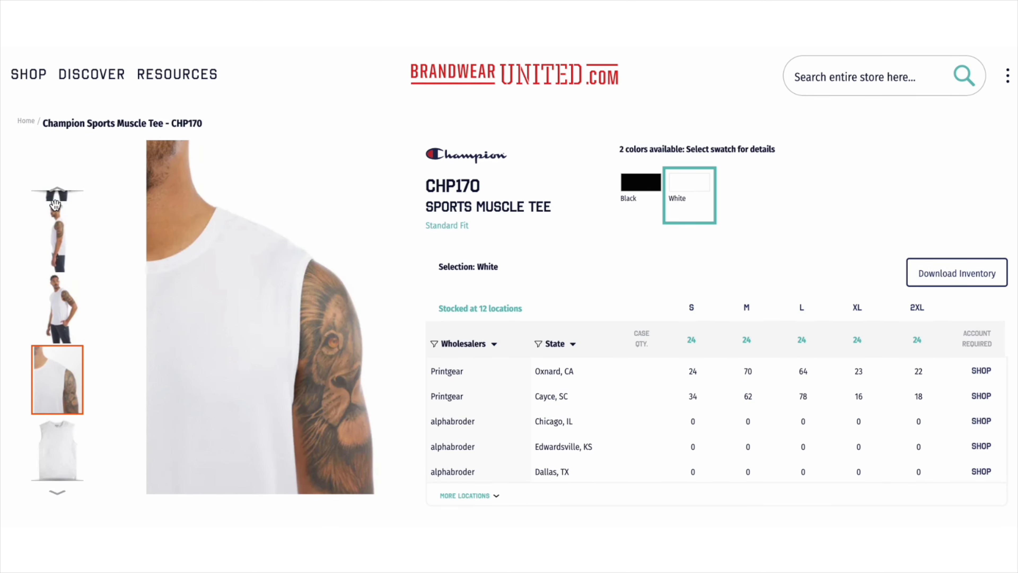
pyautogui.click(57, 286)
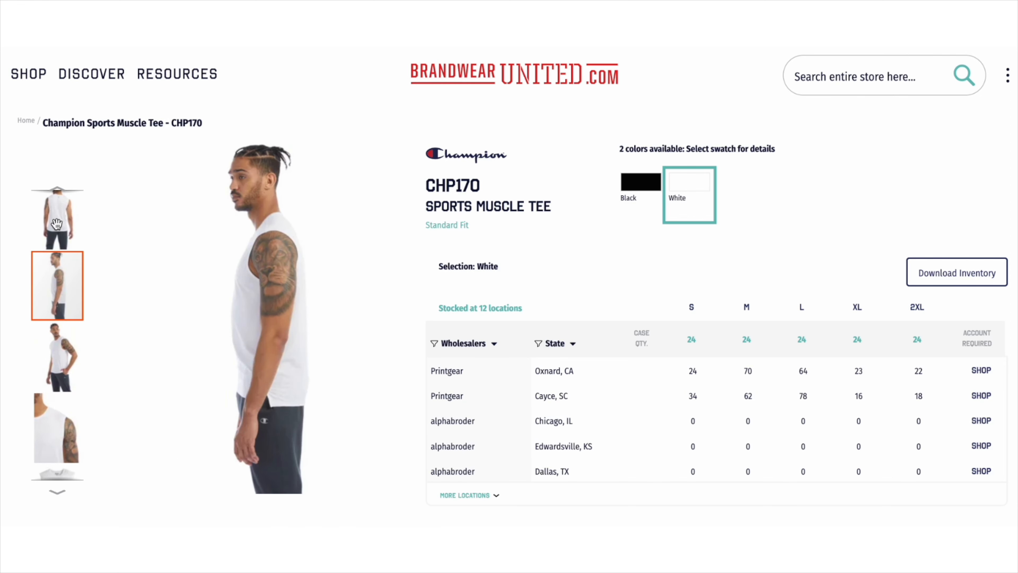